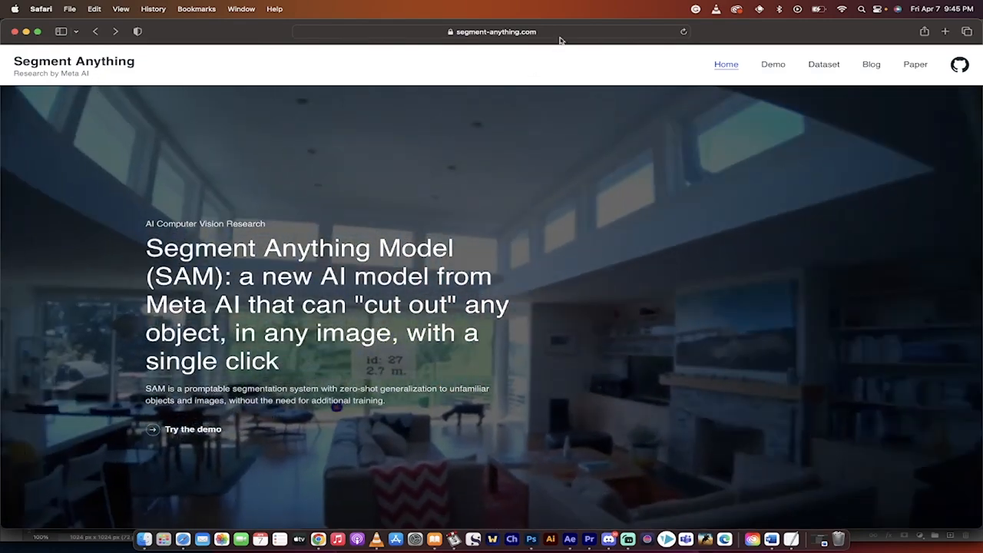
- Open the Segment Anything demo page and scroll through its sample photo gallery
{"action": "left_click", "coordinate": [491, 31]}
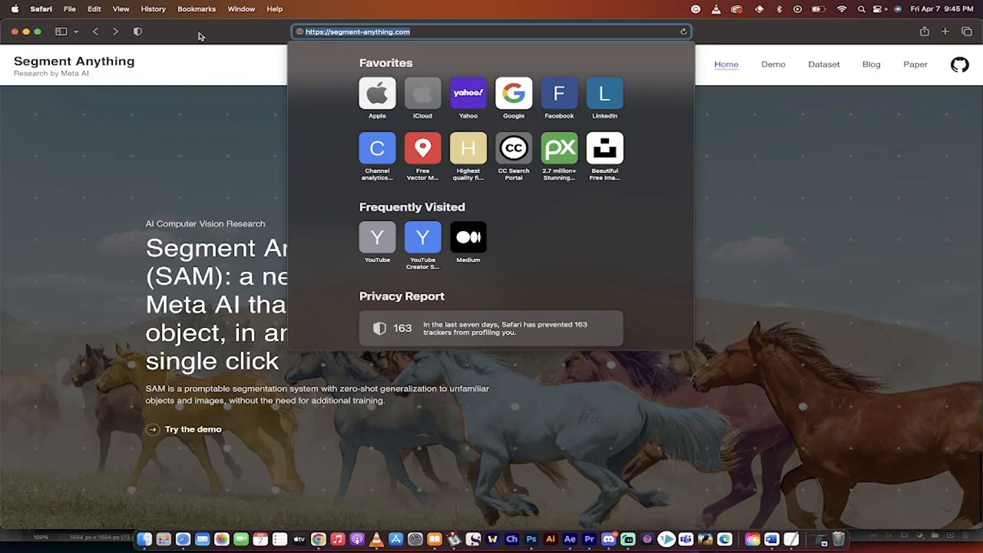
{"action": "left_click", "coordinate": [772, 64]}
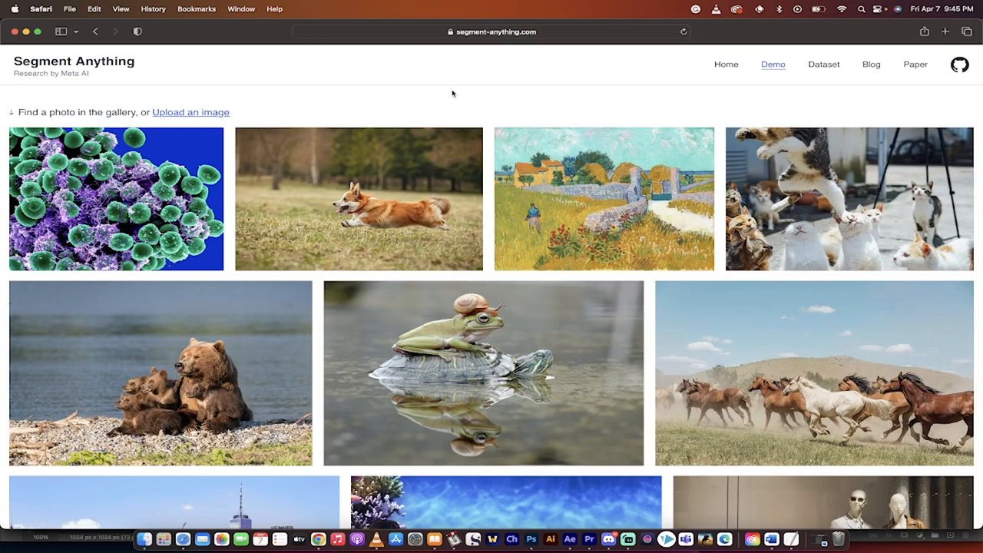
{"action": "scroll", "scroll_direction": "down", "scroll_amount": 3}
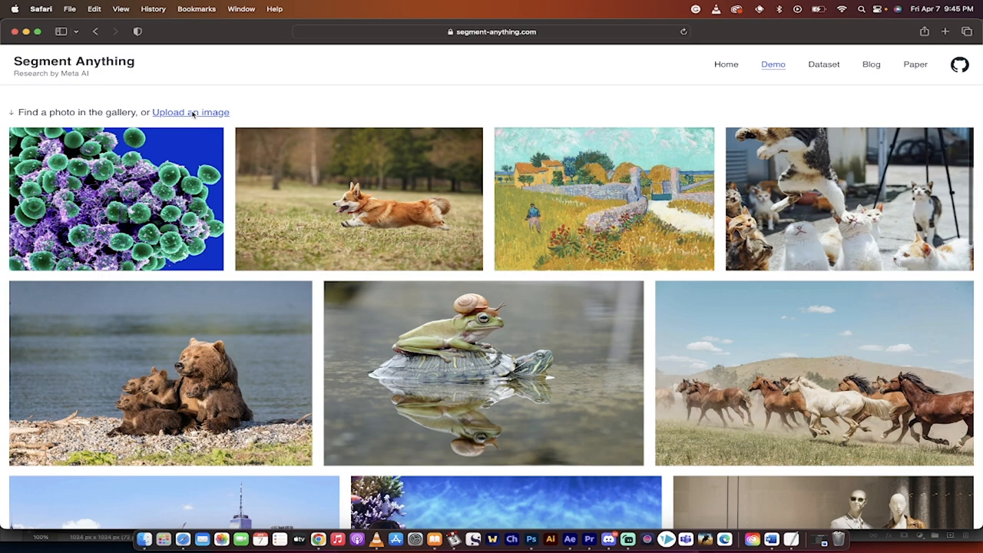
- Upload the café photo of people at laptops from the Pictures folder
{"action": "left_click", "coordinate": [191, 112]}
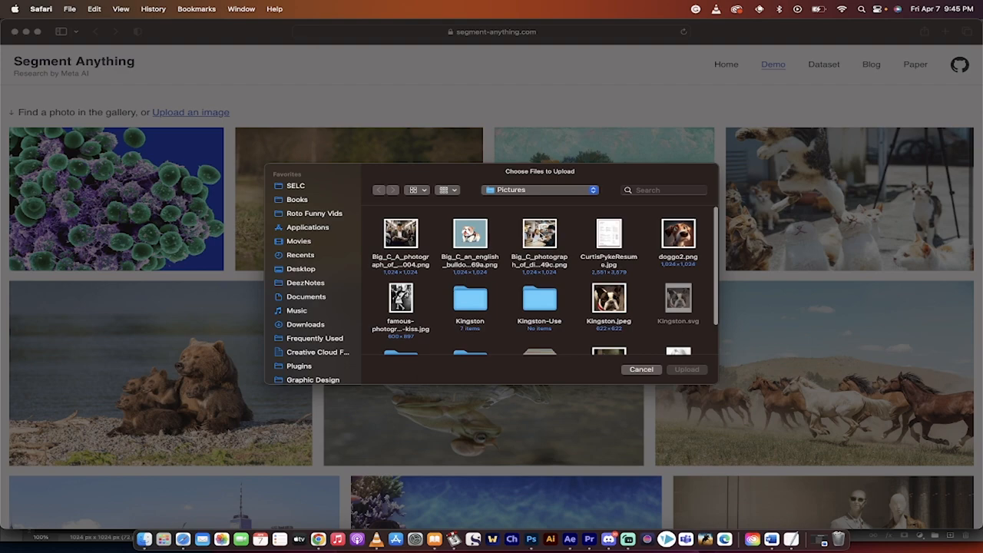
{"action": "left_click", "coordinate": [642, 369]}
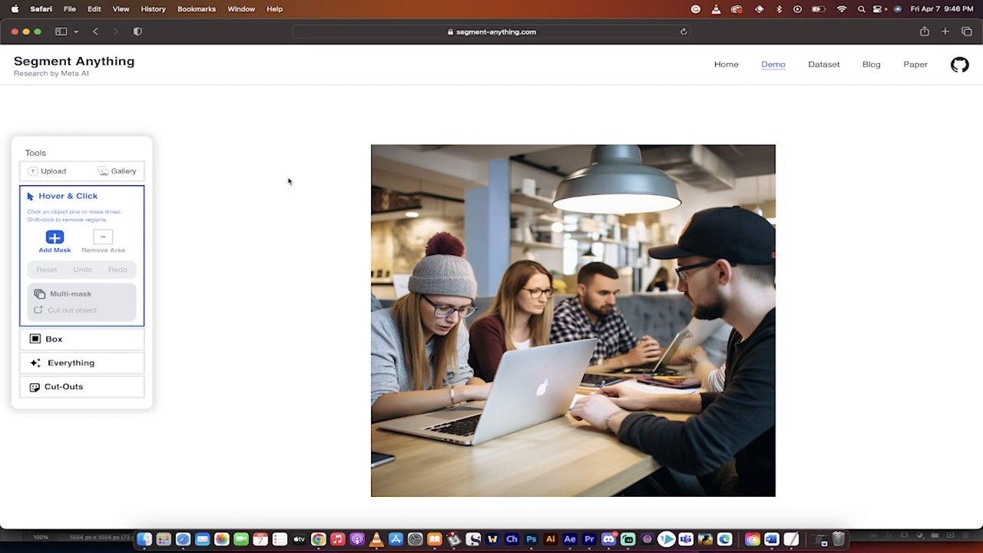
{"action": "mouse_move", "coordinate": [457, 263]}
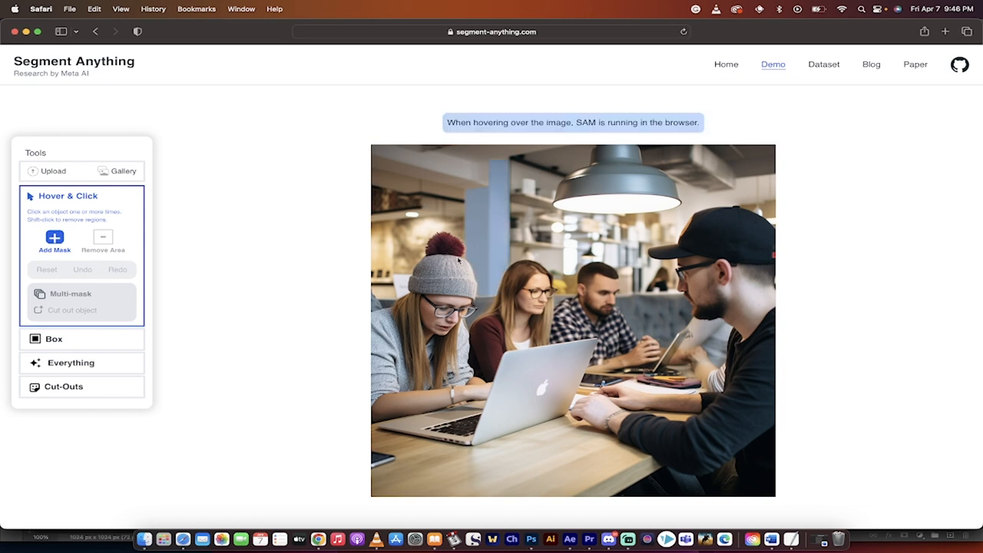
{"action": "mouse_move", "coordinate": [530, 271]}
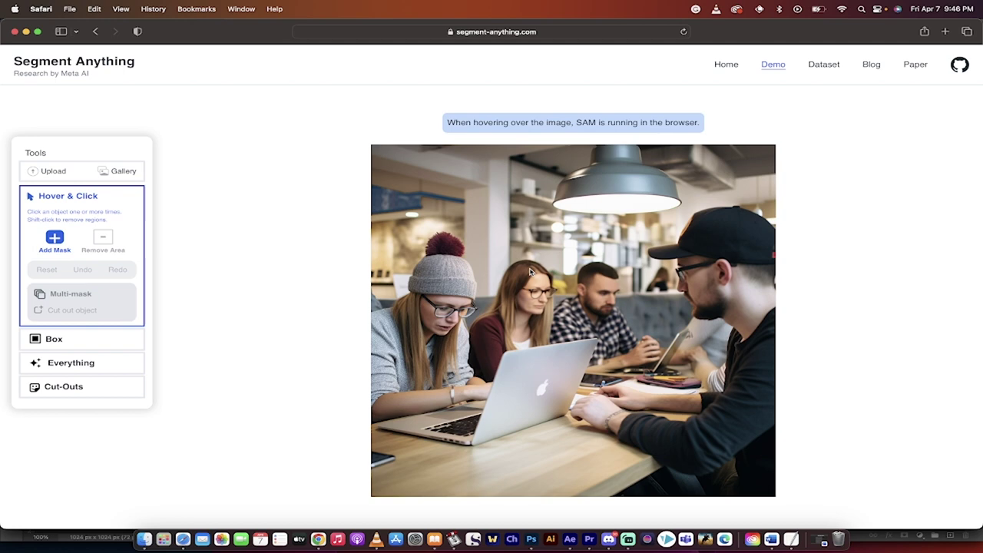
{"action": "mouse_move", "coordinate": [442, 332]}
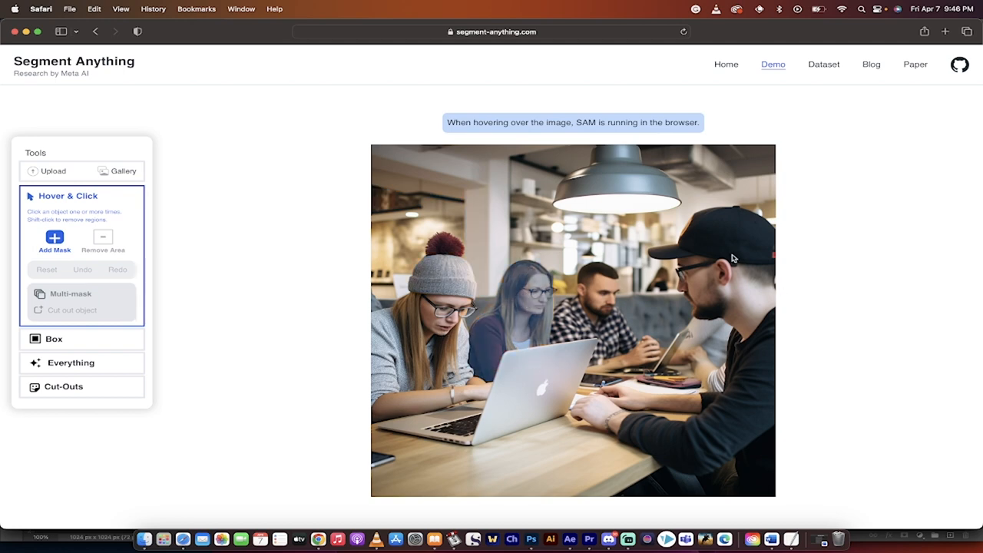
{"action": "mouse_move", "coordinate": [530, 324]}
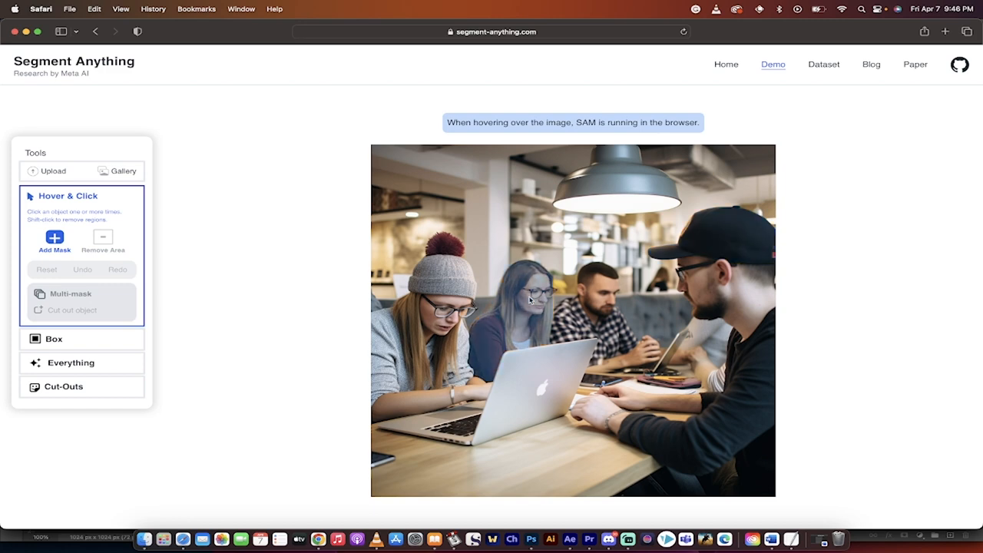
{"action": "mouse_move", "coordinate": [529, 300]}
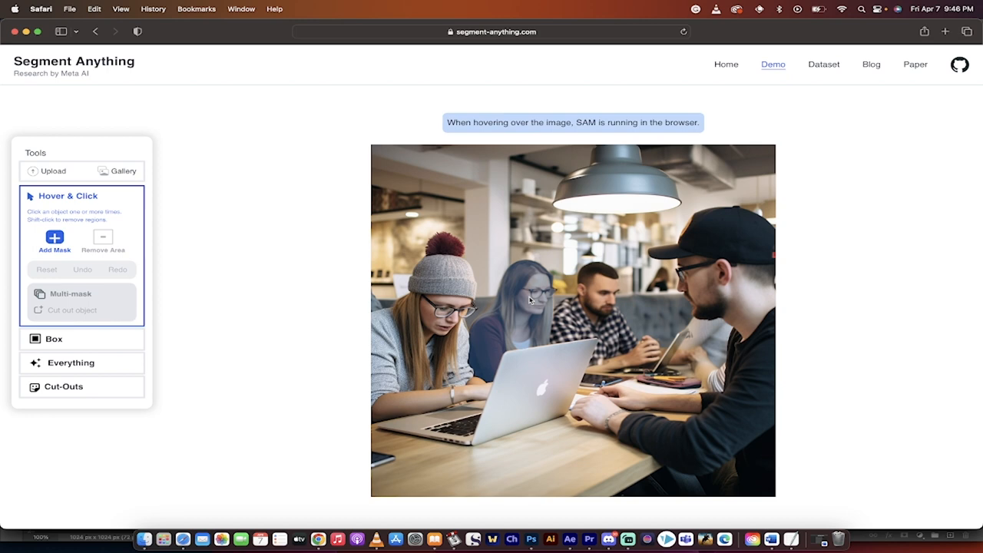
- Mask the middle woman with glasses using Hover & Click and cut her out
{"action": "left_click", "coordinate": [529, 299]}
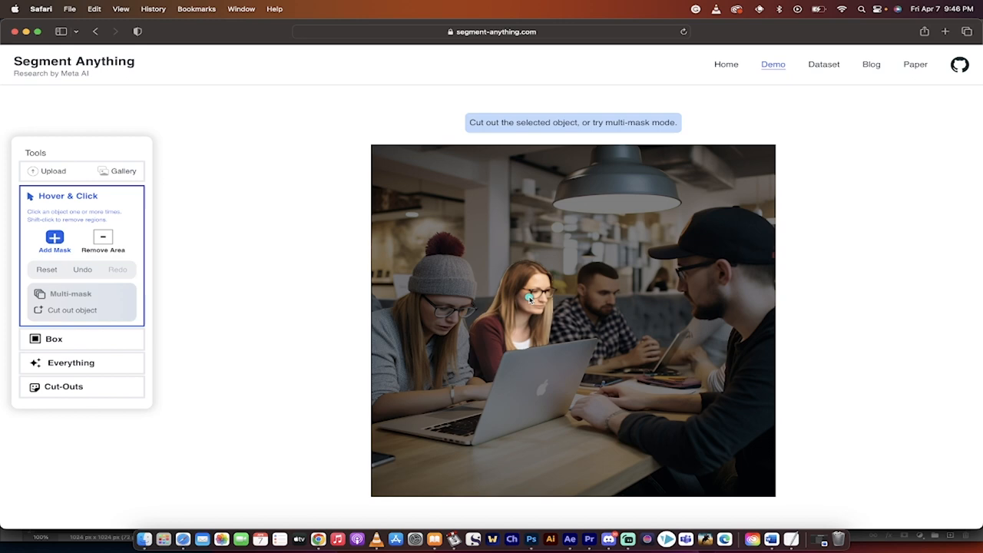
{"action": "left_click", "coordinate": [529, 297]}
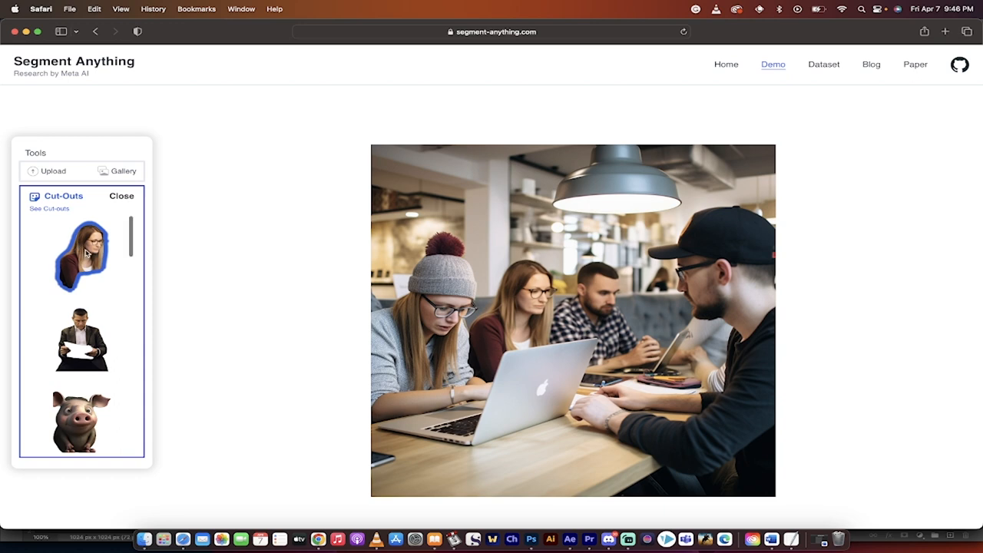
- Open the woman's cut-out in a new tab, return, and close the Cut-Outs panel
{"action": "right_click", "coordinate": [82, 254]}
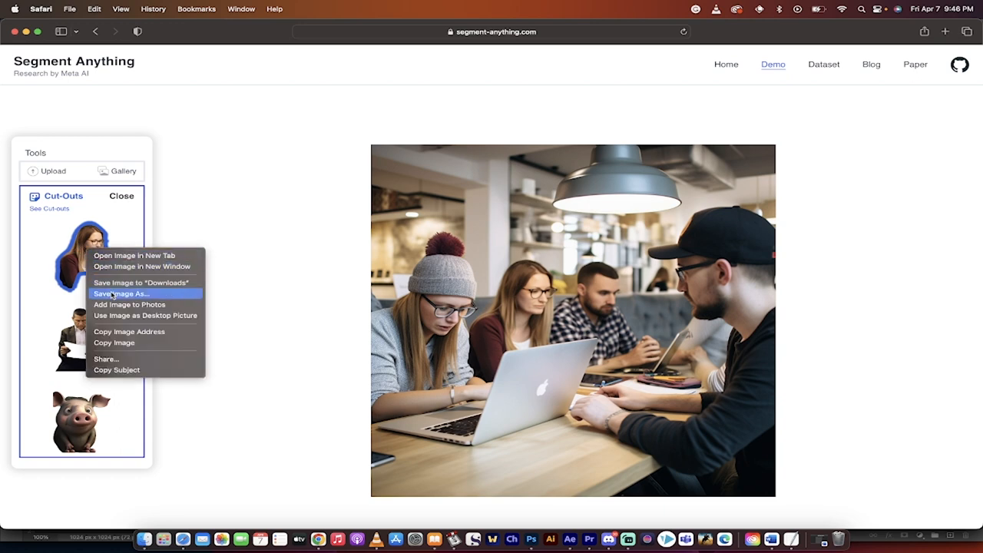
{"action": "mouse_move", "coordinate": [107, 255]}
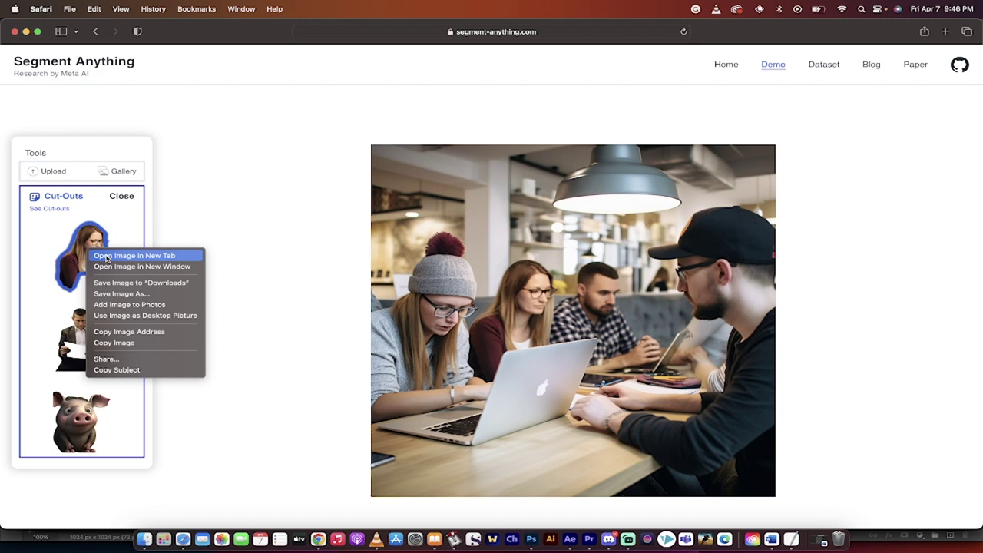
{"action": "left_click", "coordinate": [134, 255]}
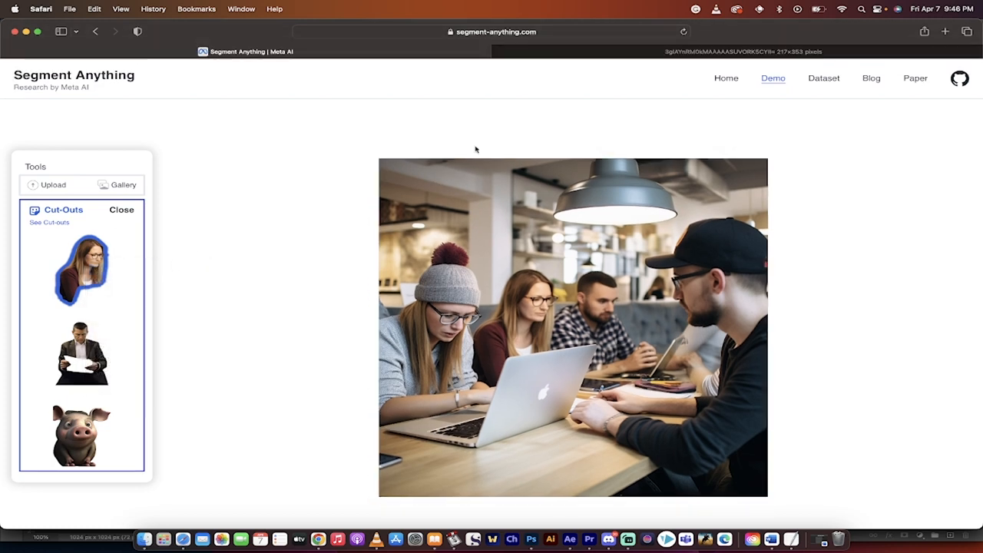
{"action": "left_click", "coordinate": [82, 270]}
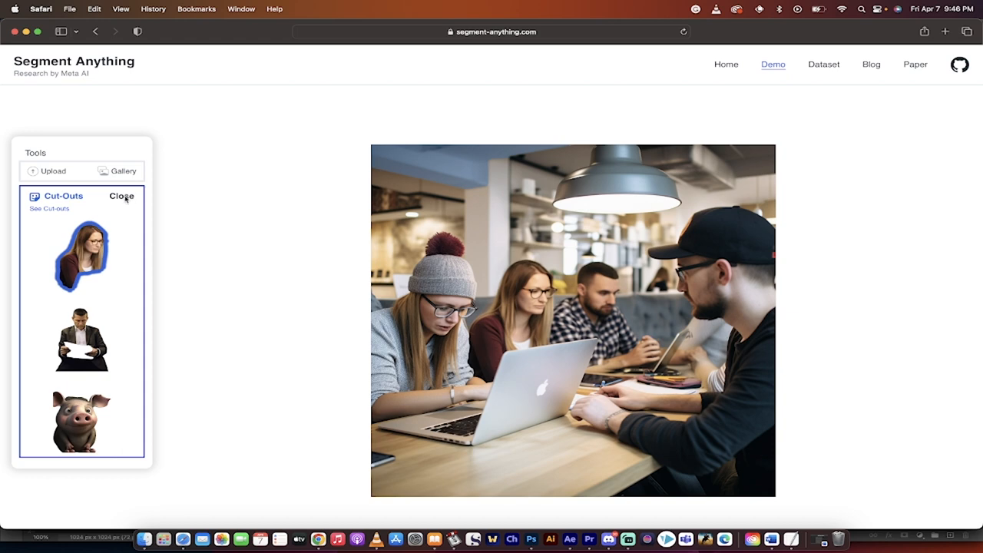
{"action": "left_click", "coordinate": [120, 196]}
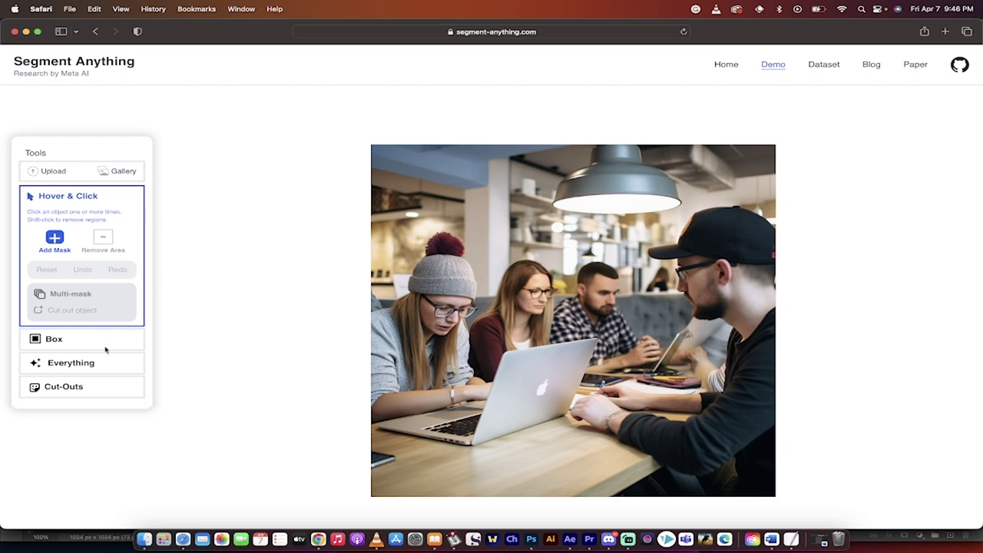
{"action": "mouse_move", "coordinate": [70, 364]}
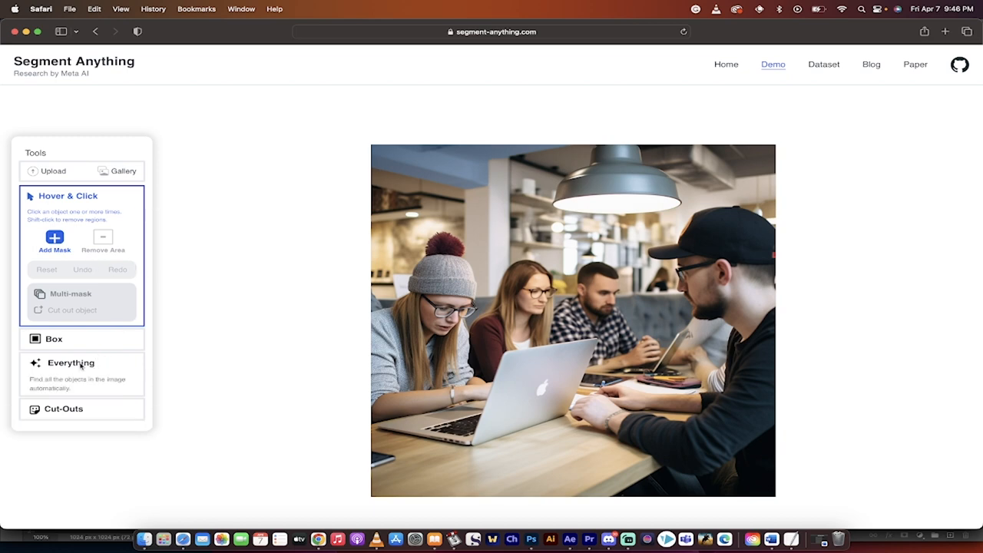
- Run the Everything tool to predict masks for all objects in the café photo
{"action": "left_click", "coordinate": [70, 362]}
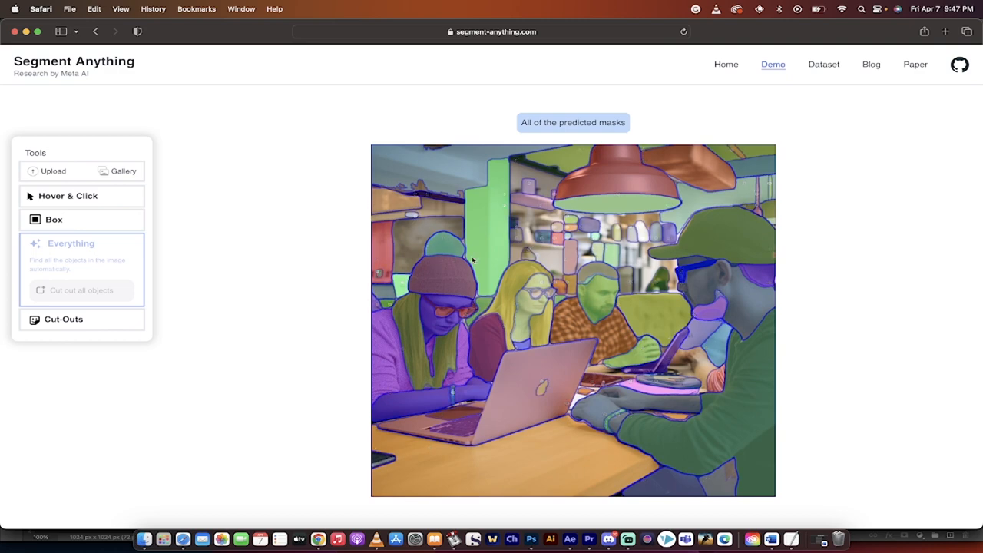
{"action": "left_click", "coordinate": [72, 243]}
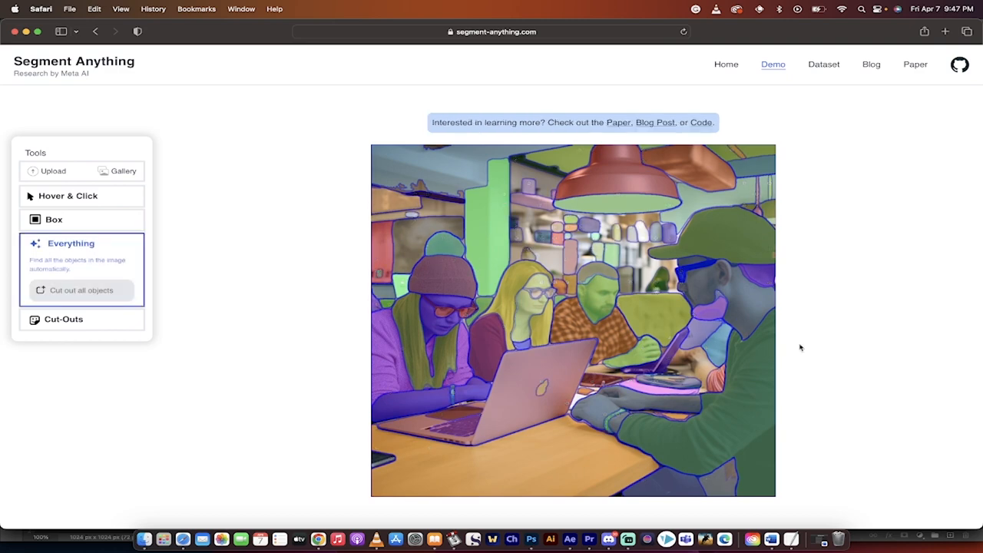
{"action": "mouse_move", "coordinate": [744, 280]}
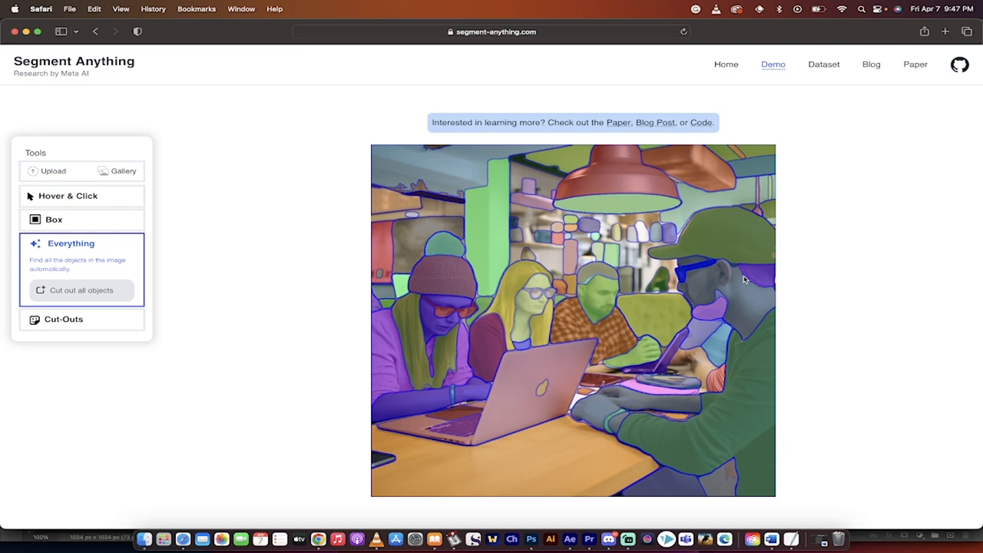
{"action": "mouse_move", "coordinate": [288, 293]}
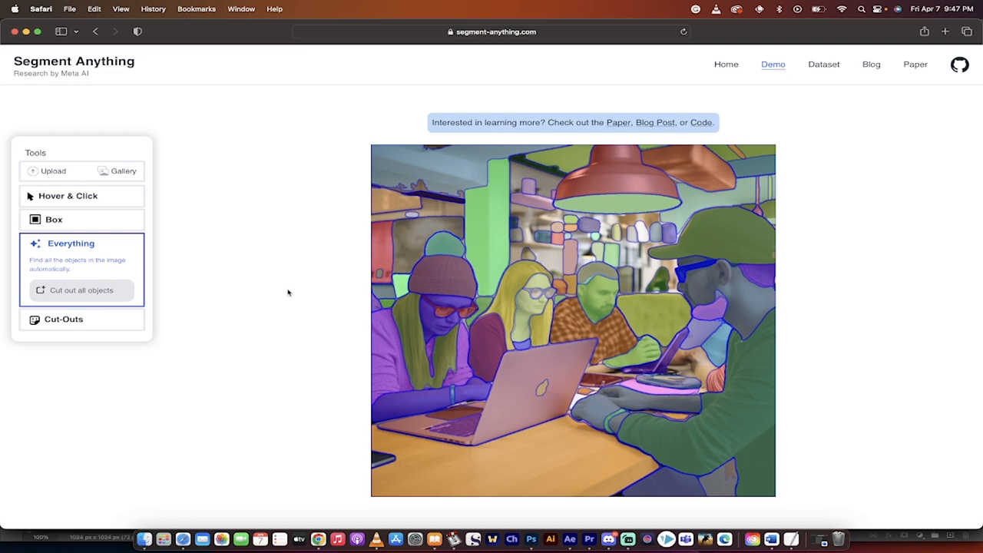
{"action": "mouse_move", "coordinate": [92, 295]}
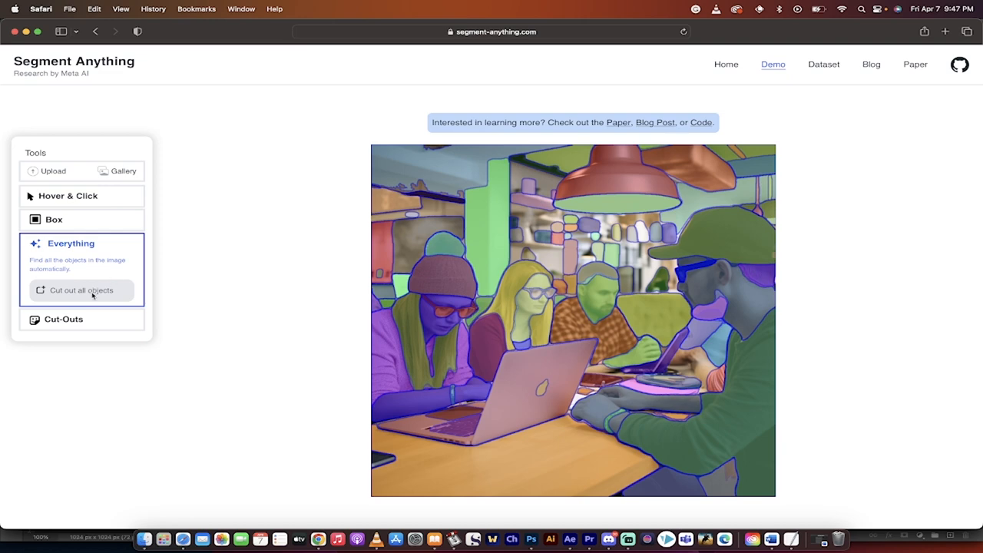
- Cut out all detected objects and scroll through the resulting people, laptop and table cut-outs
{"action": "left_click", "coordinate": [81, 291]}
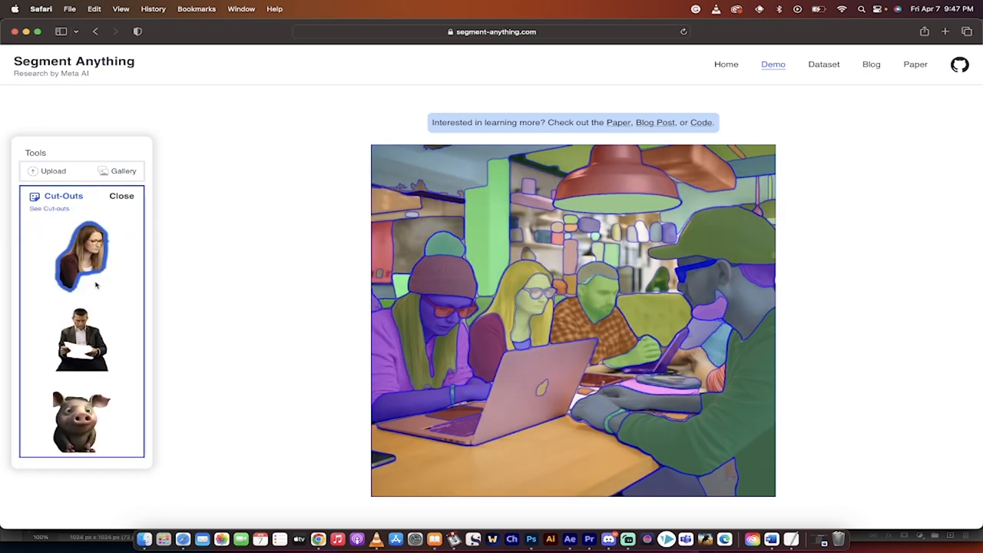
{"action": "scroll", "scroll_direction": "down", "scroll_amount": 3}
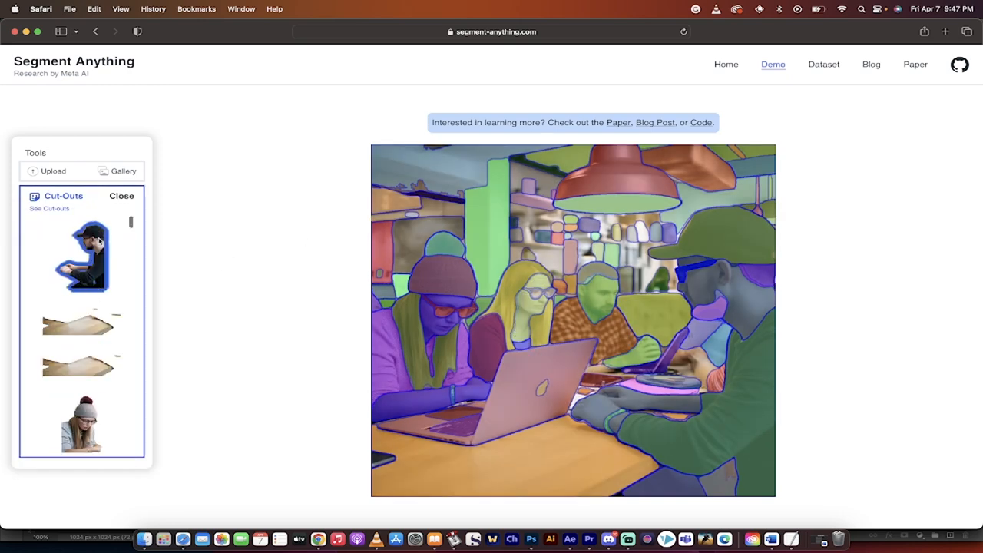
{"action": "scroll", "scroll_direction": "down", "scroll_amount": 3}
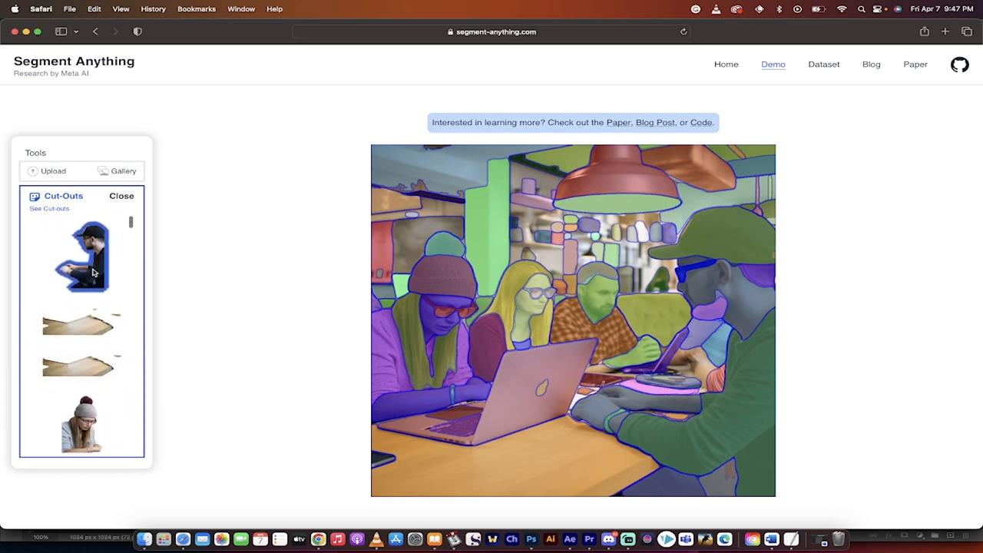
{"action": "scroll", "scroll_direction": "down", "scroll_amount": 3}
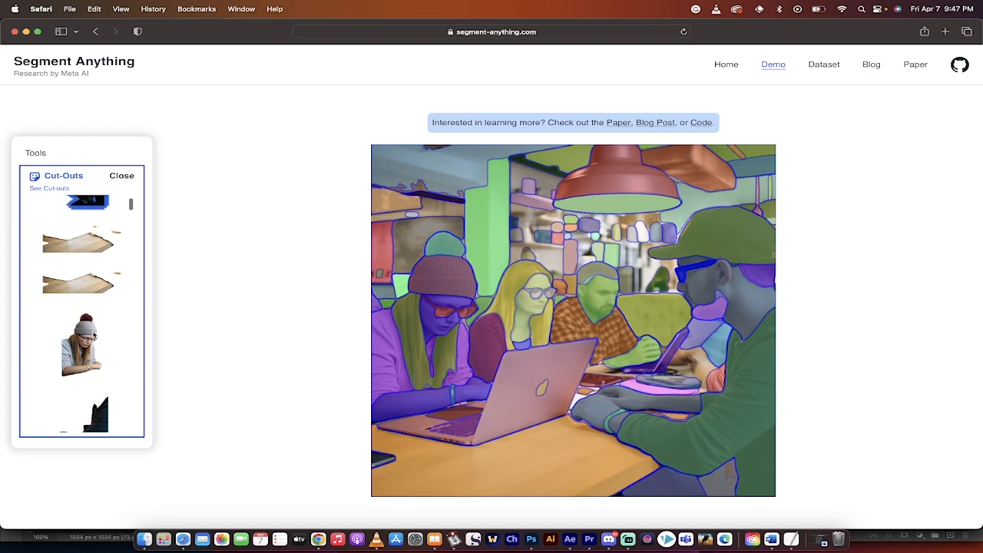
{"action": "scroll", "scroll_direction": "down", "scroll_amount": 3}
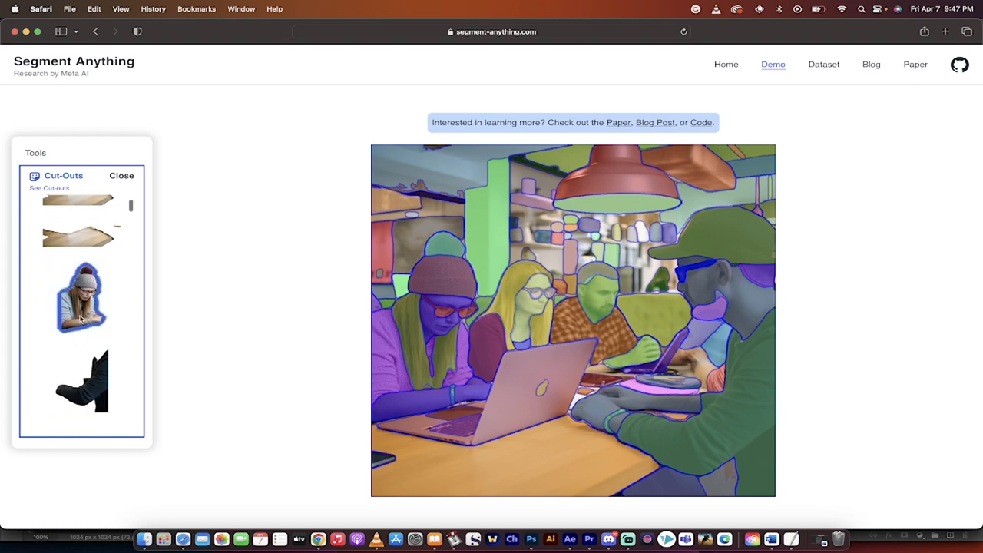
{"action": "scroll", "scroll_direction": "down", "scroll_amount": 3}
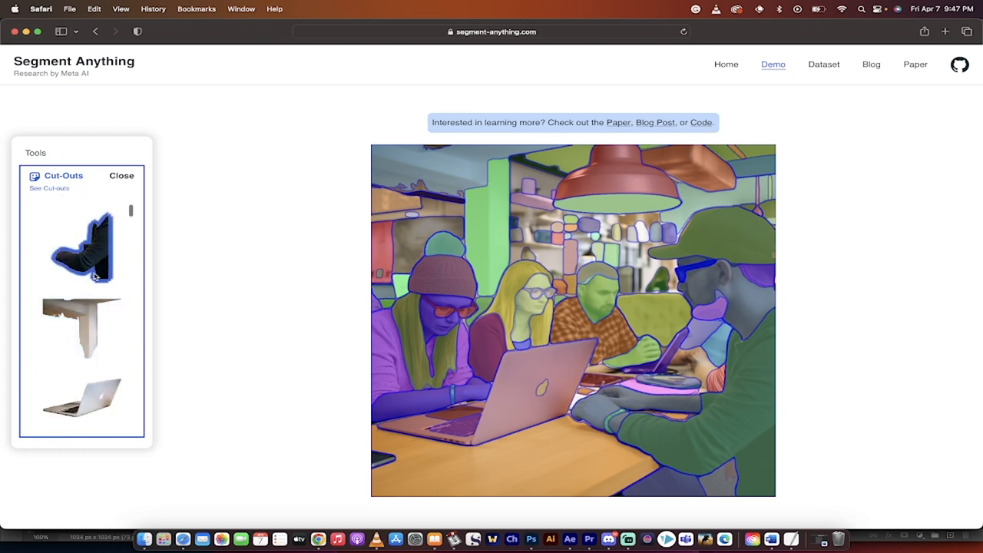
{"action": "scroll", "scroll_direction": "down", "scroll_amount": 3}
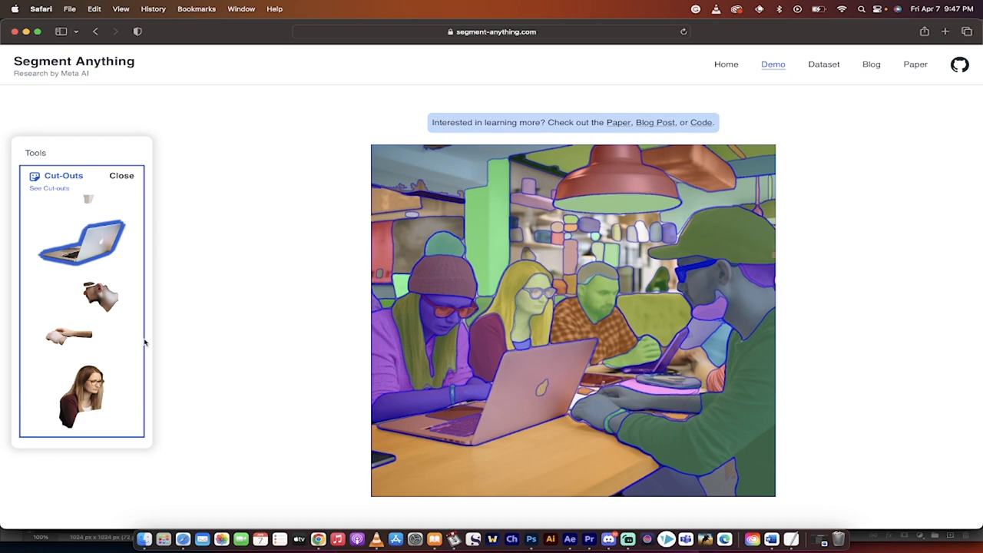
{"action": "mouse_move", "coordinate": [348, 351]}
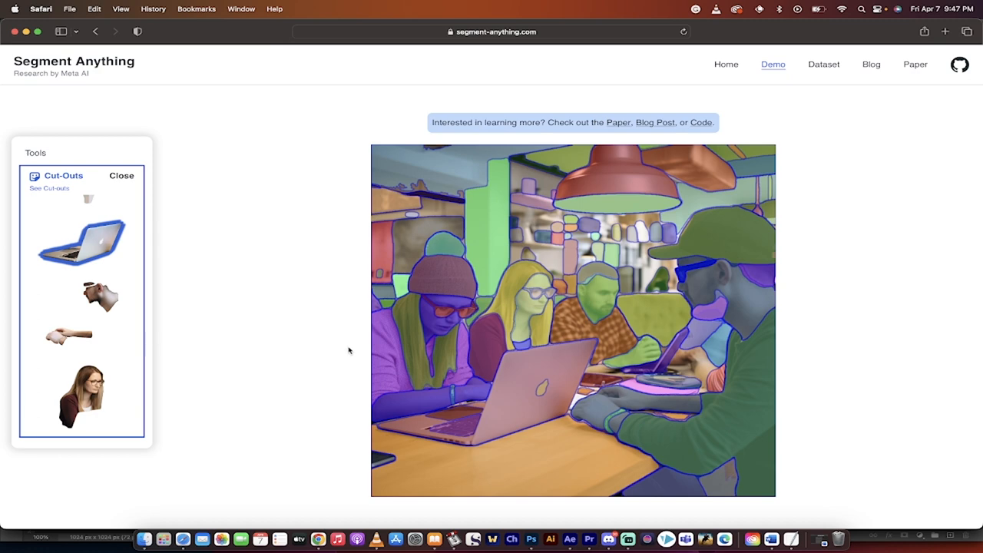